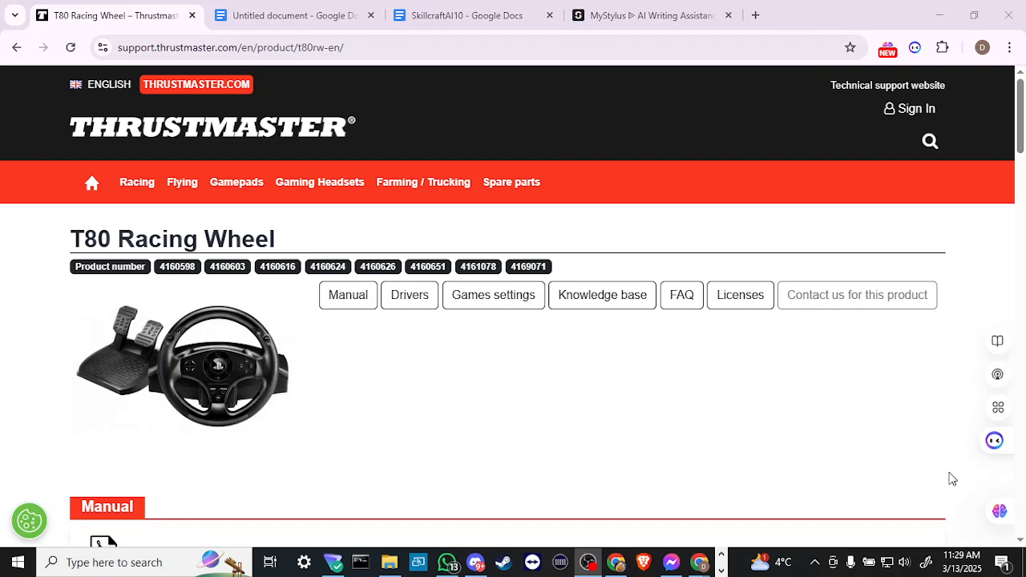
{"action": "mouse_move", "coordinate": [348, 384]}
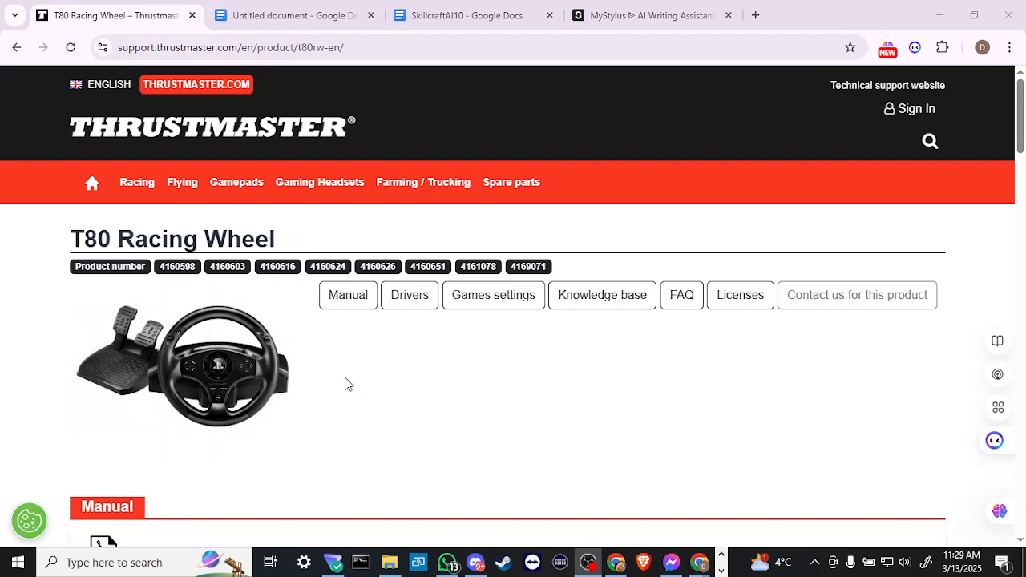
Step: Scroll the T80 Racing Wheel page past Manuals to the Unified Drivers Package
{"action": "scroll", "scroll_direction": "down", "scroll_amount": 3}
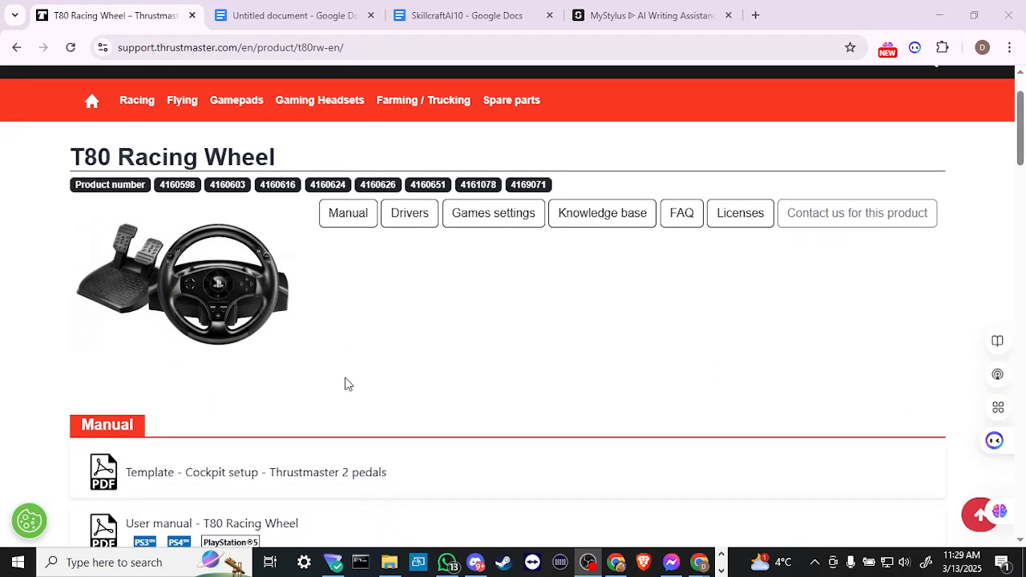
{"action": "scroll", "scroll_direction": "down", "scroll_amount": 3}
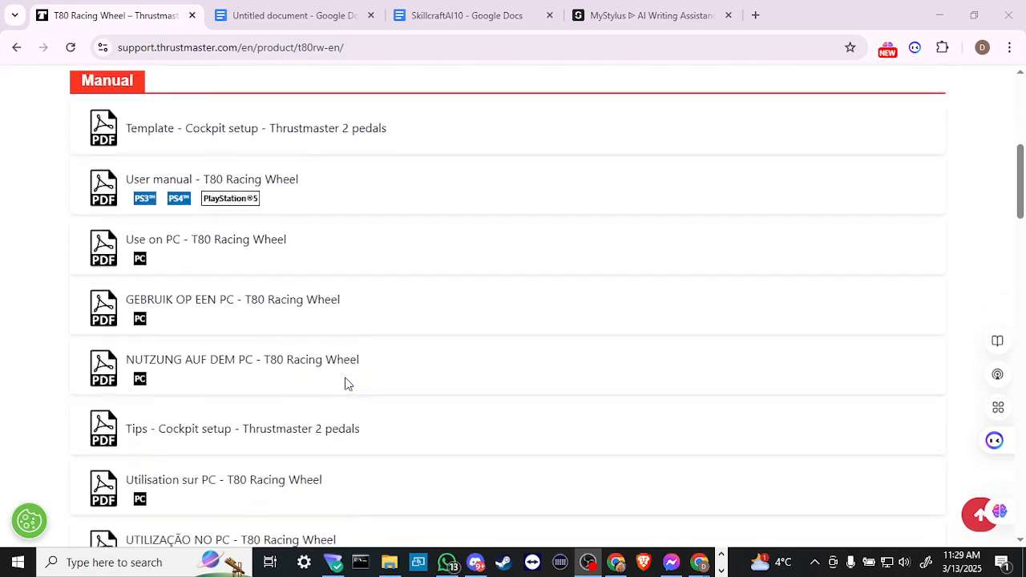
{"action": "scroll", "scroll_direction": "down", "scroll_amount": 3}
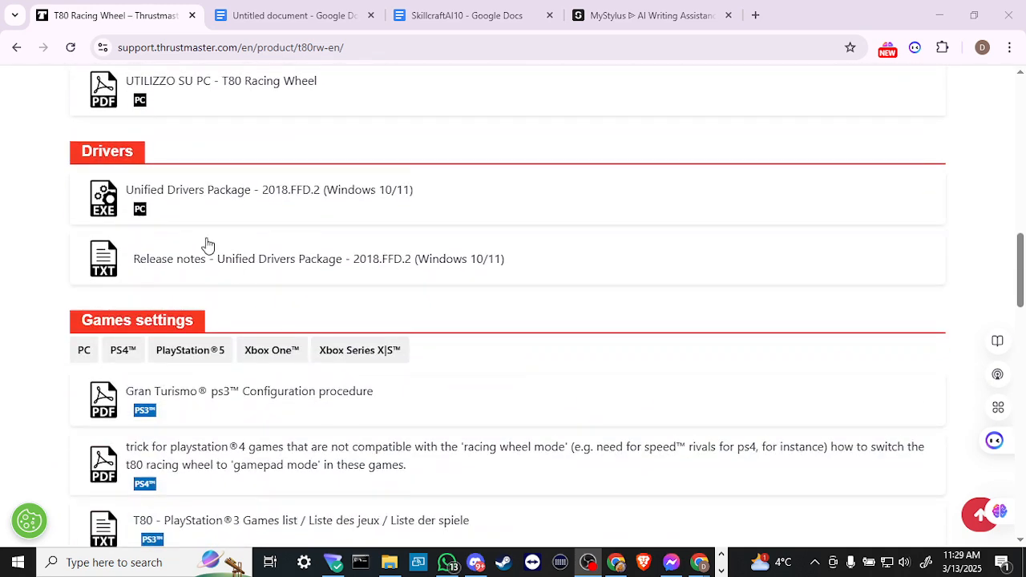
{"action": "mouse_move", "coordinate": [112, 197]}
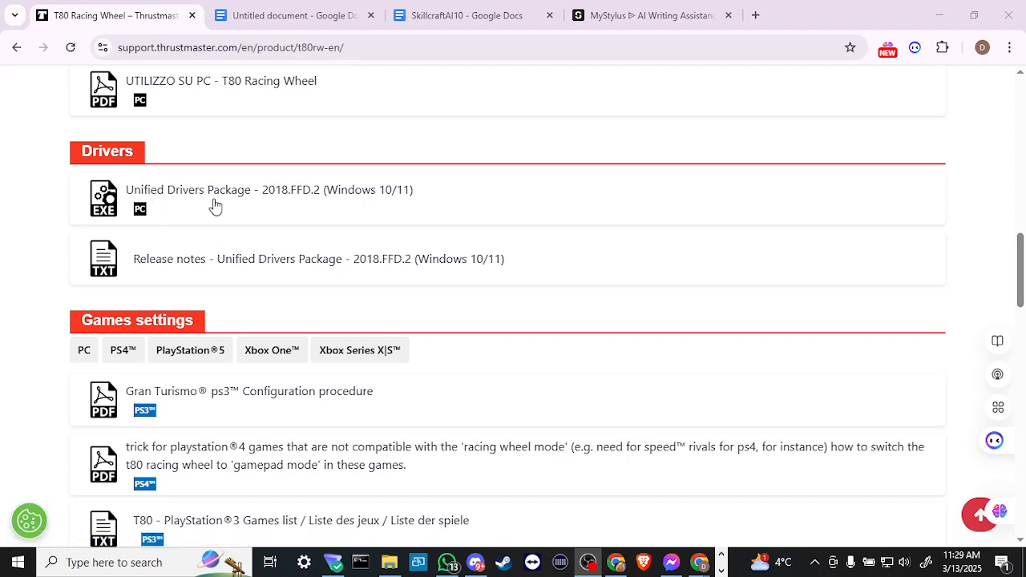
{"action": "mouse_move", "coordinate": [224, 199]}
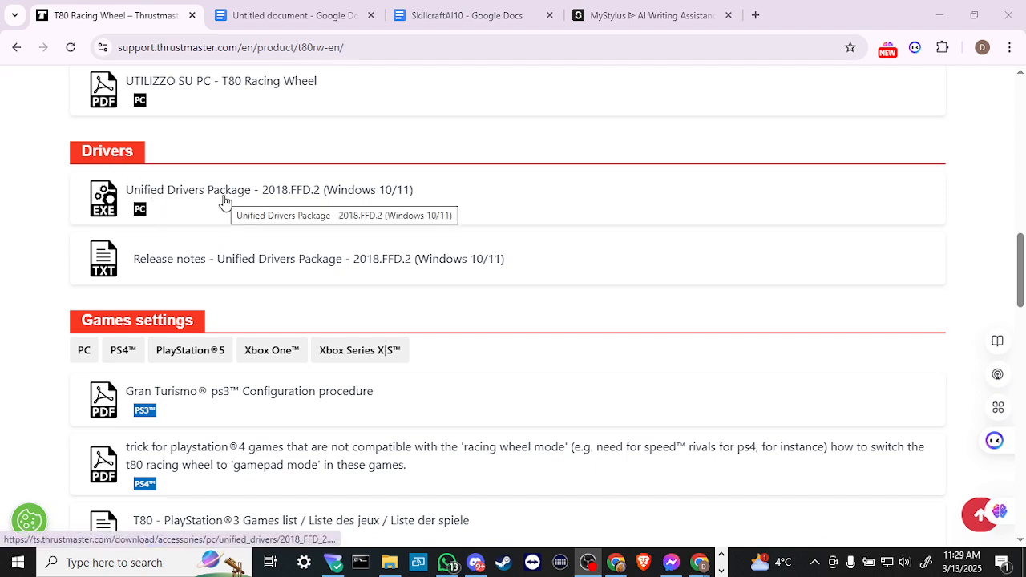
Step: View the Google Doc listing the five T80 setup steps, then the myStylus homepage
{"action": "left_click", "coordinate": [293, 15]}
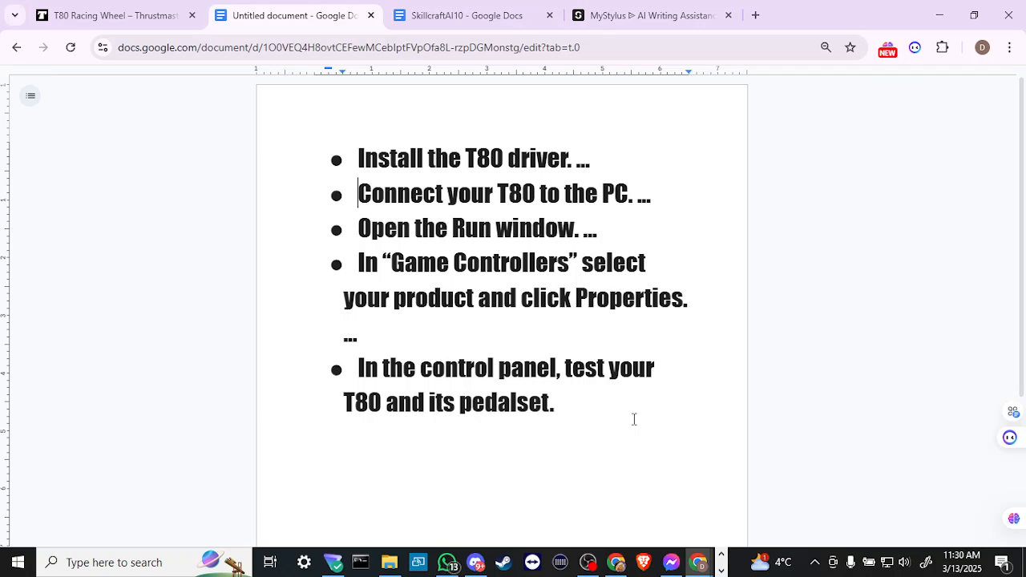
{"action": "mouse_move", "coordinate": [686, 269]}
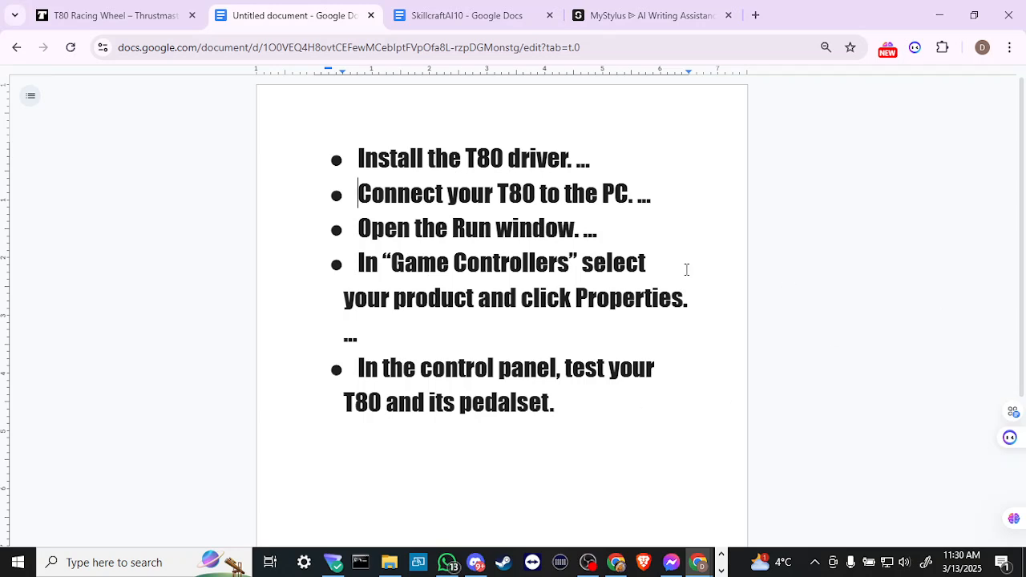
{"action": "left_click", "coordinate": [650, 15]}
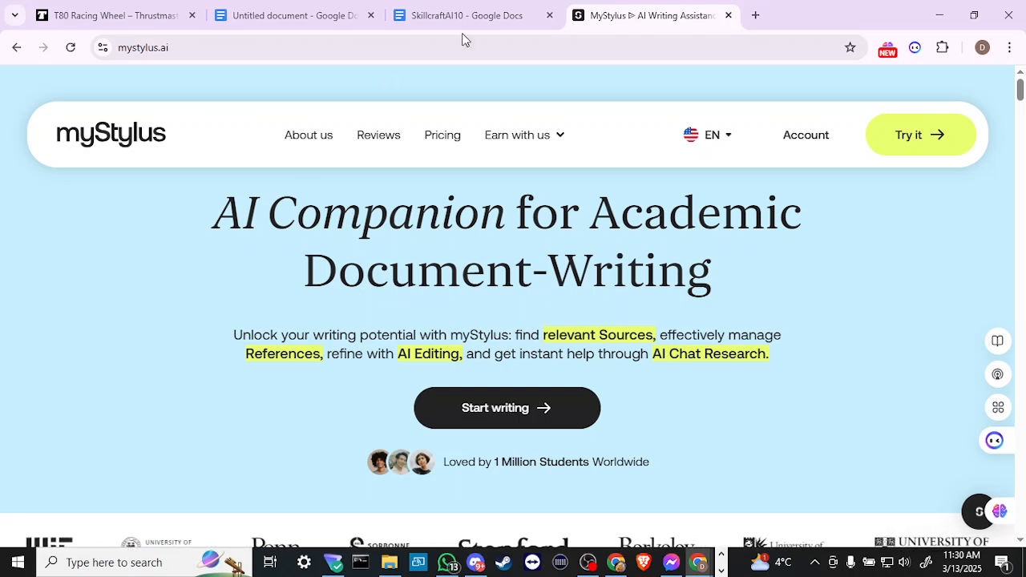
Step: Switch to the 'SkillcraftAI10' Google Doc showing the 10% off promo code
{"action": "left_click", "coordinate": [461, 15]}
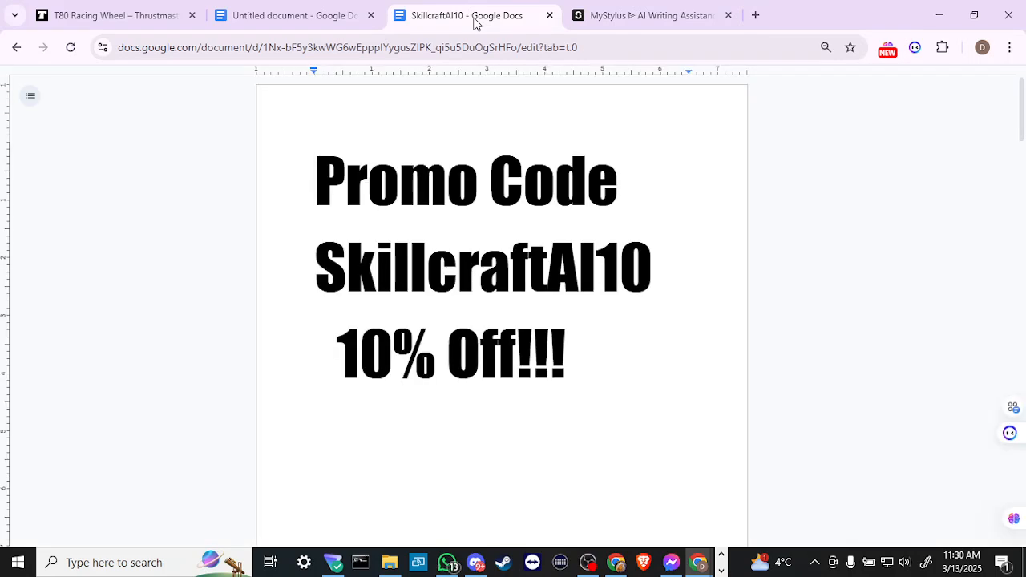